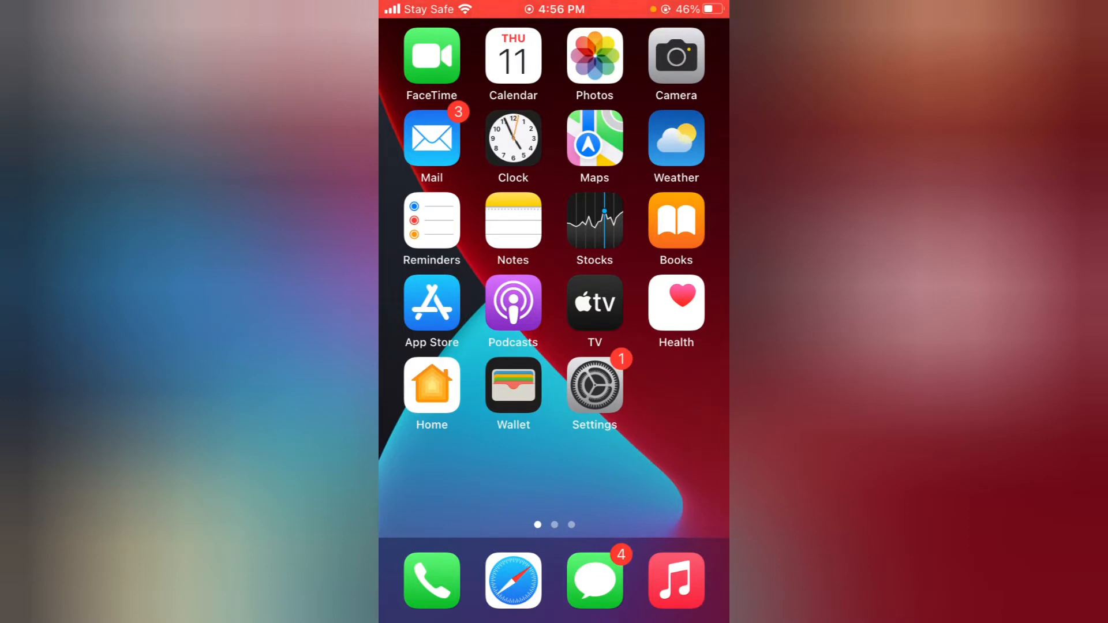
Launch Telegram from the second Home Screen page.
scroll("left", 3)
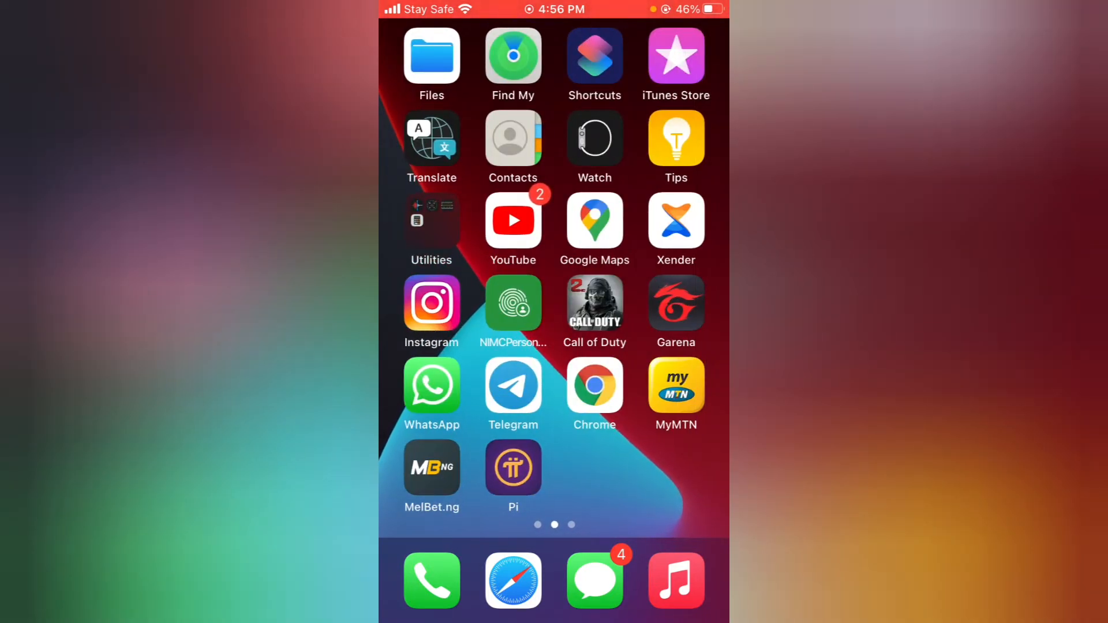
left_click(512, 385)
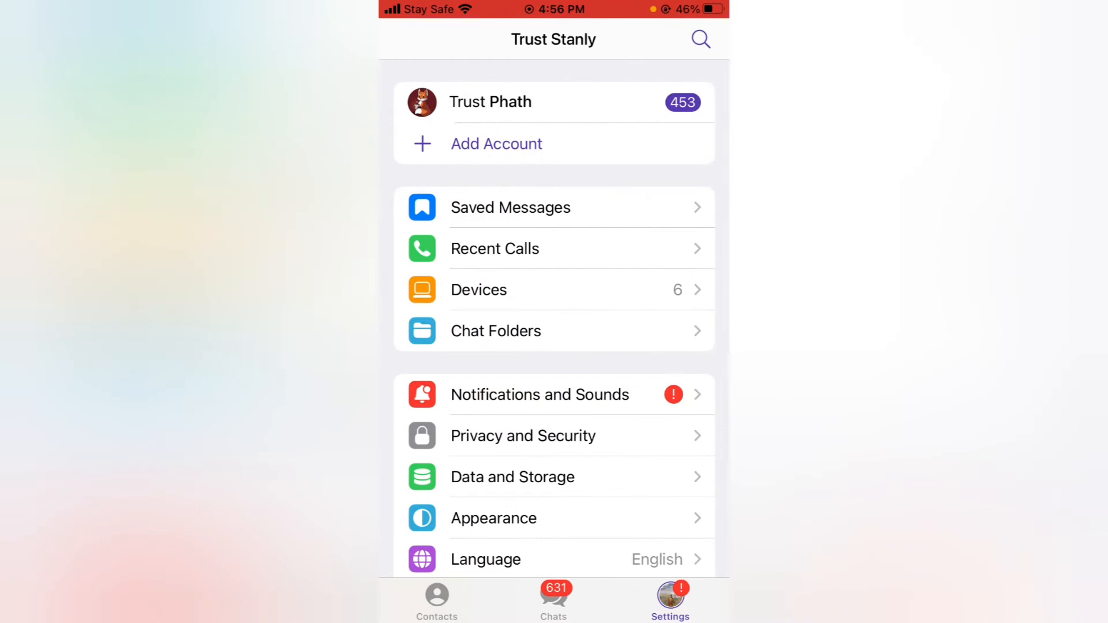
left_click(554, 600)
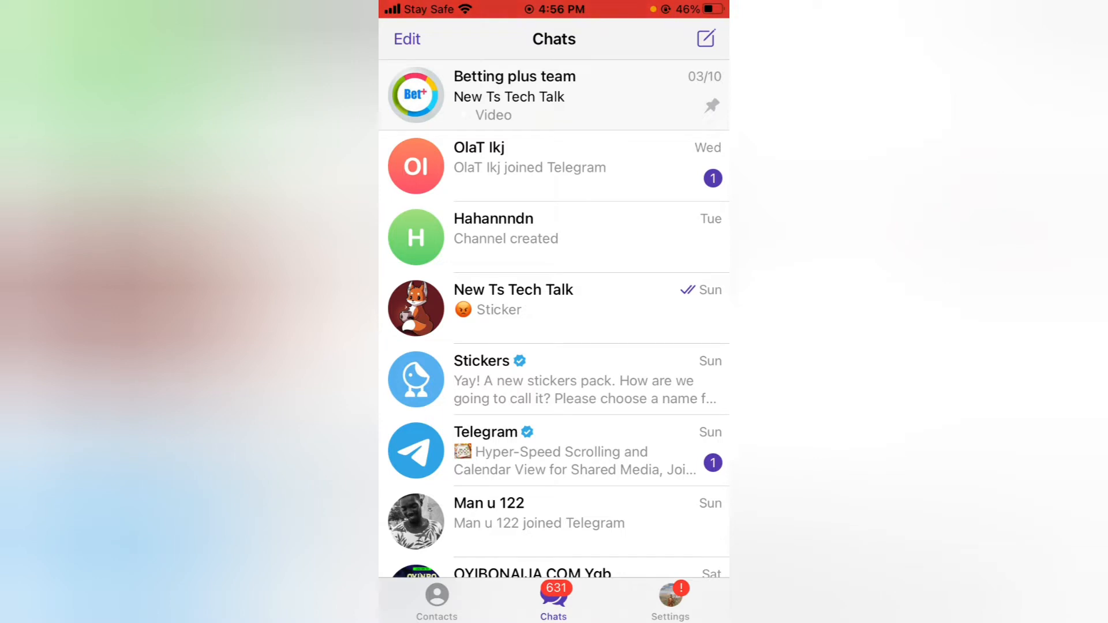
left_click(669, 597)
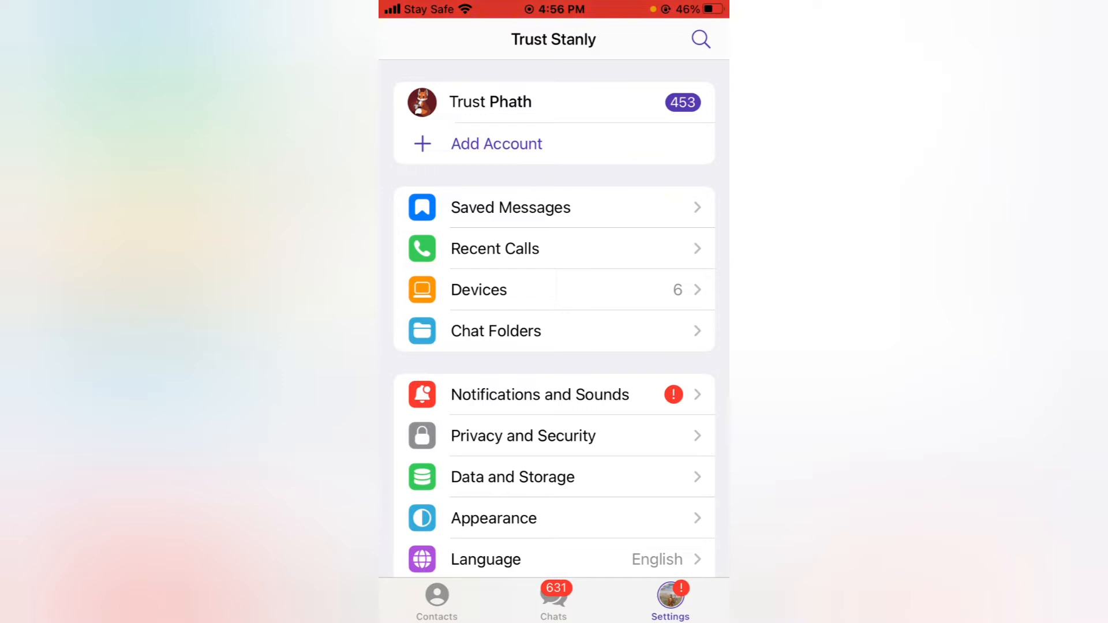
Open Devices in Settings and scroll through the Active Sessions list.
left_click(478, 290)
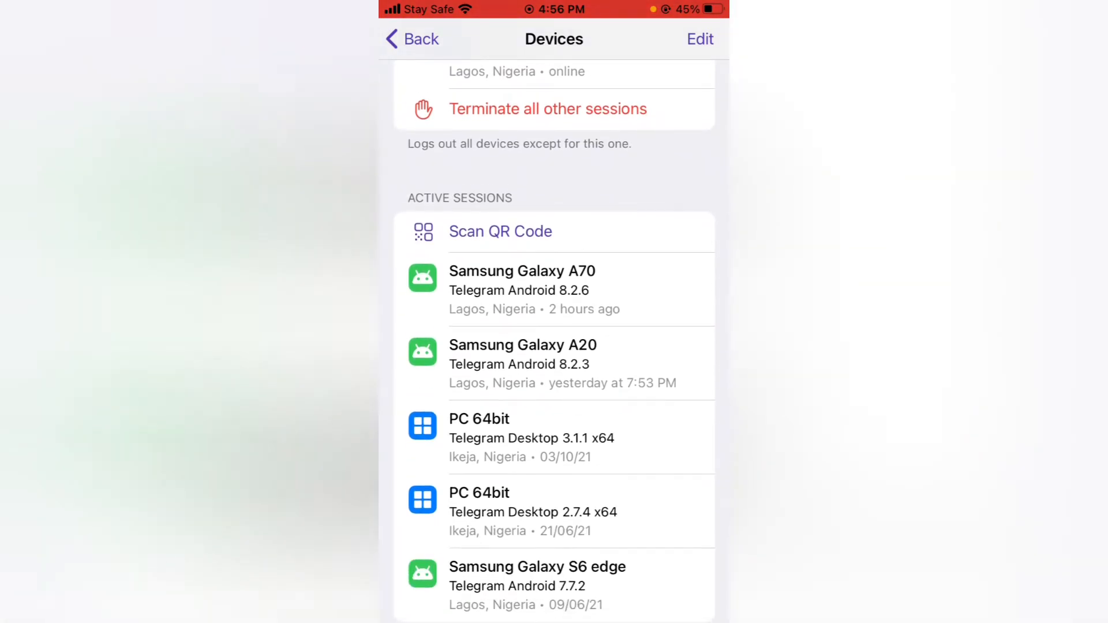
scroll("down", 3)
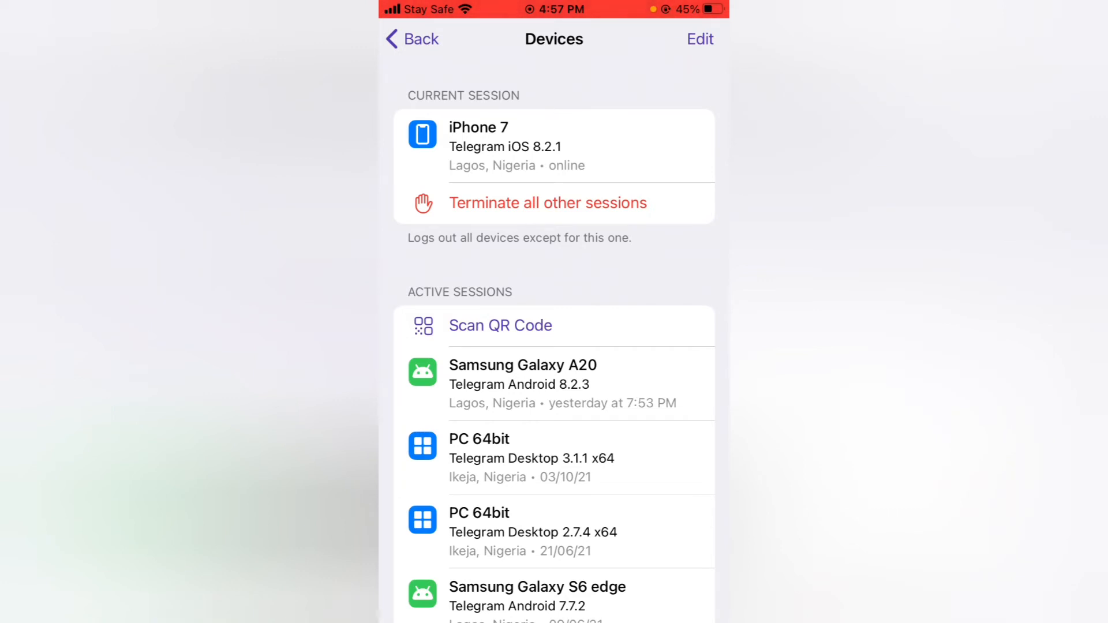
Terminate all other sessions, confirm, and return to Settings.
left_click(547, 202)
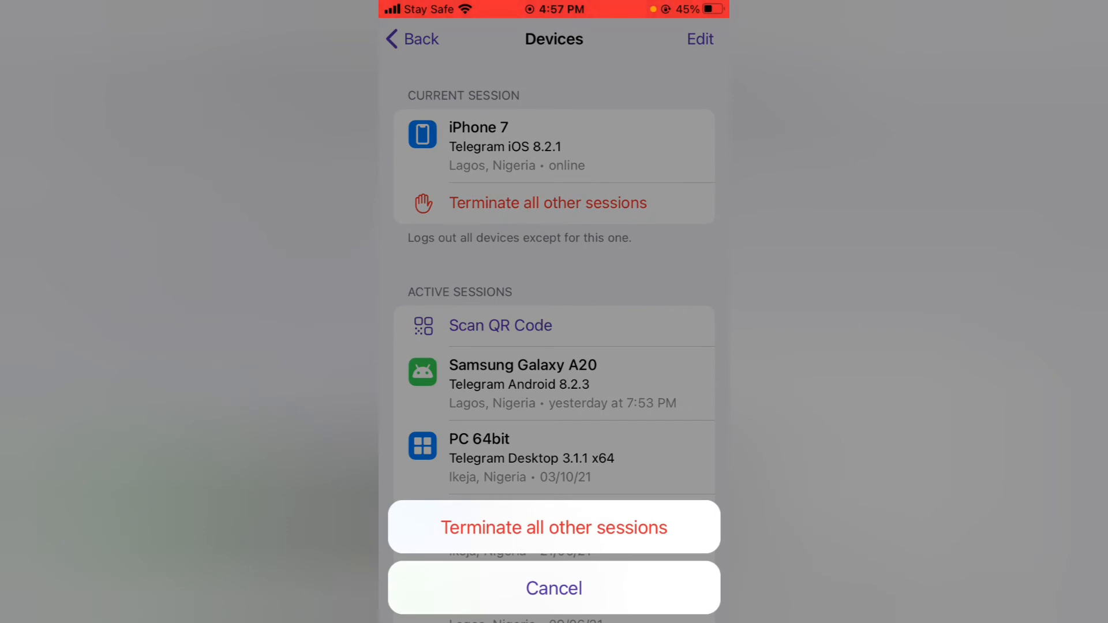
left_click(554, 527)
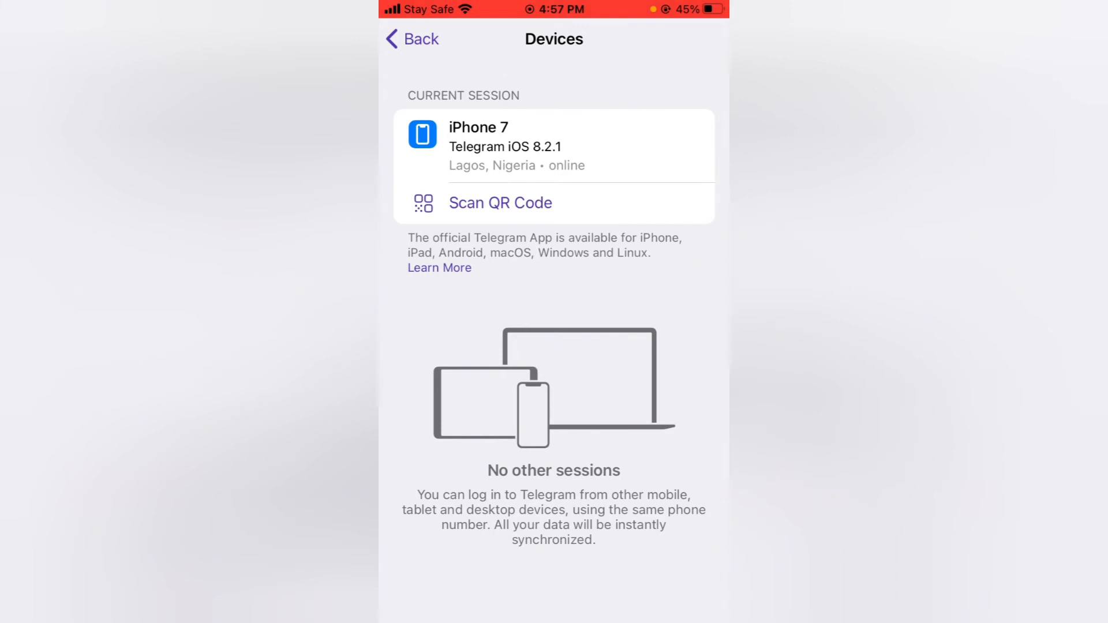
left_click(410, 38)
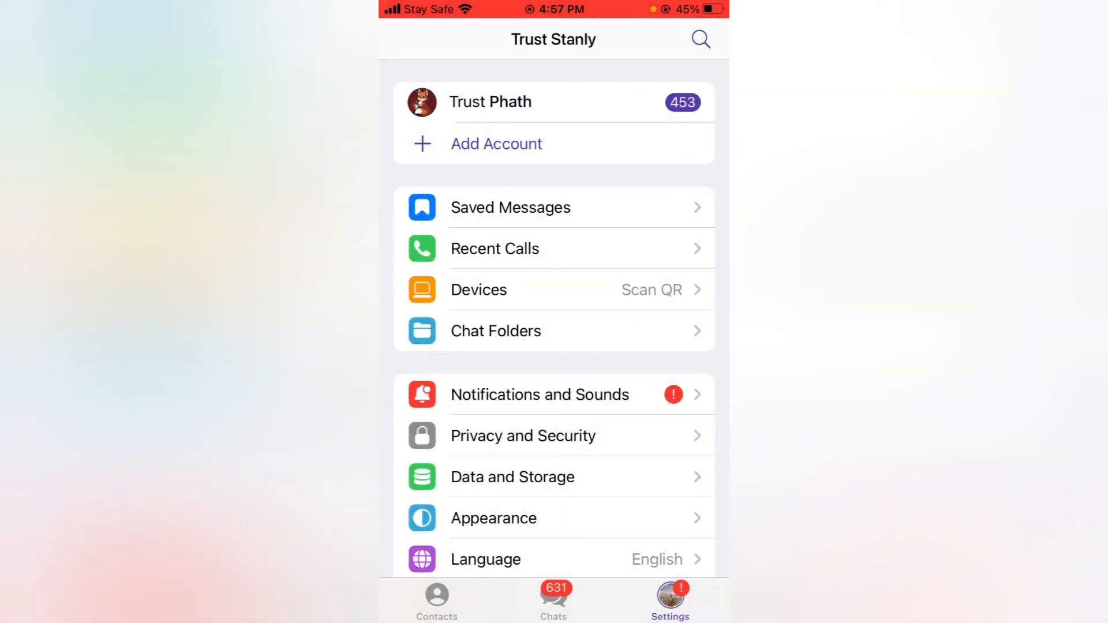
Switch to the second account and review its device list with three other sessions.
scroll("down", 3)
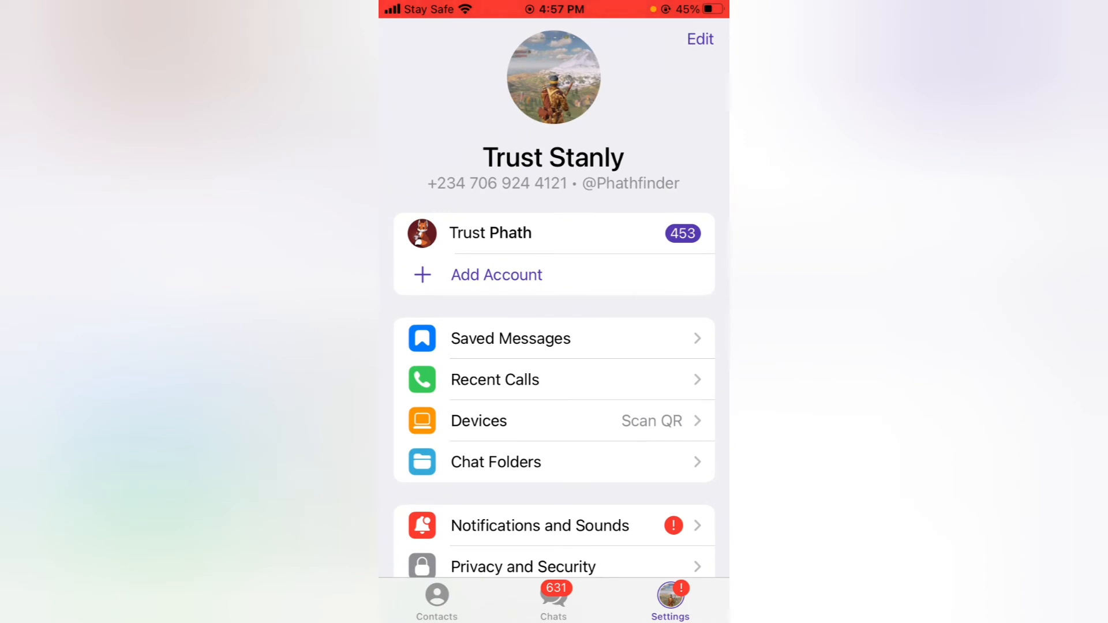
left_click(553, 600)
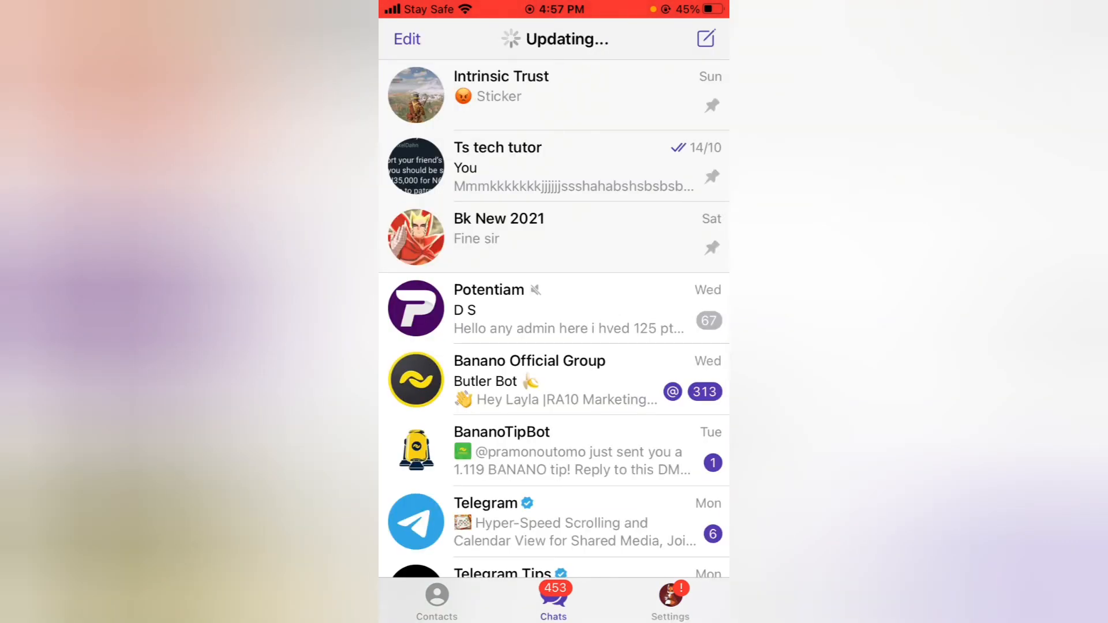
left_click(669, 601)
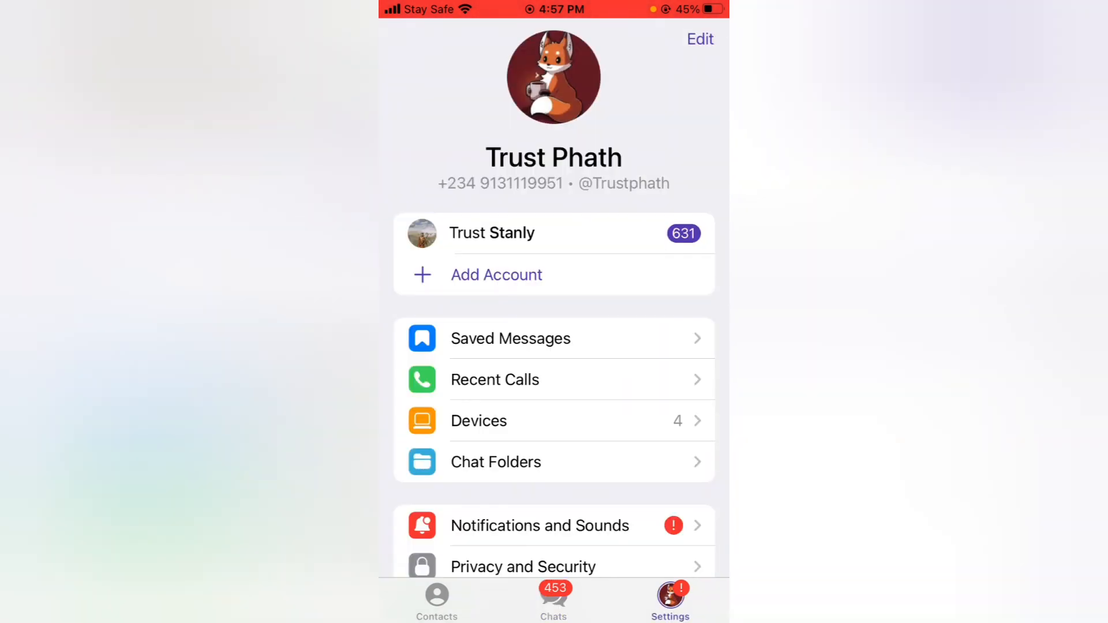
left_click(478, 421)
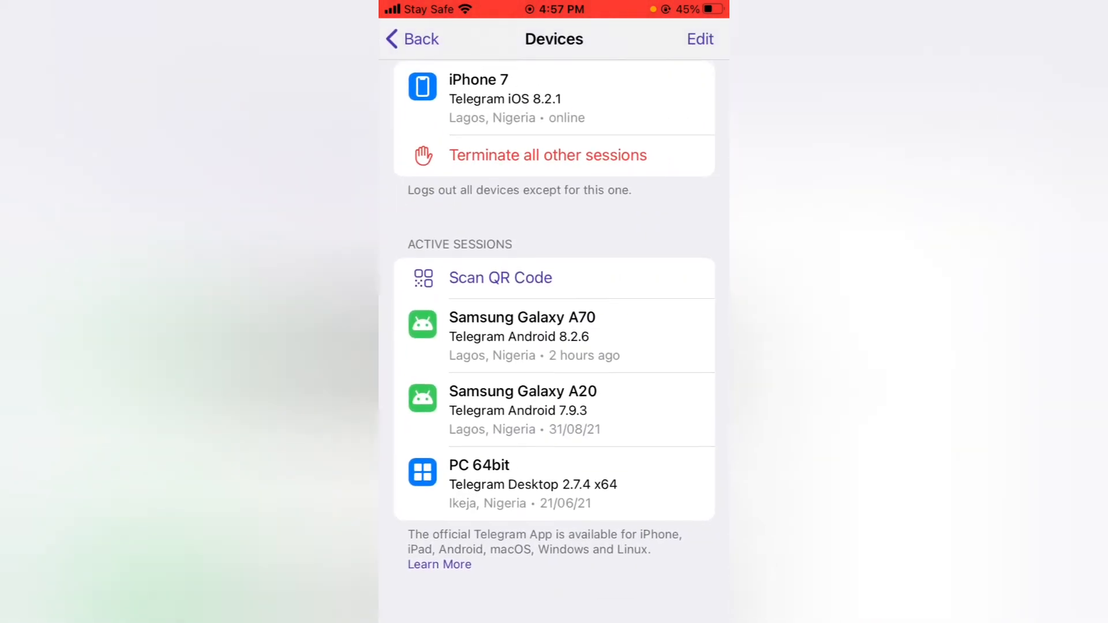
scroll("down", 3)
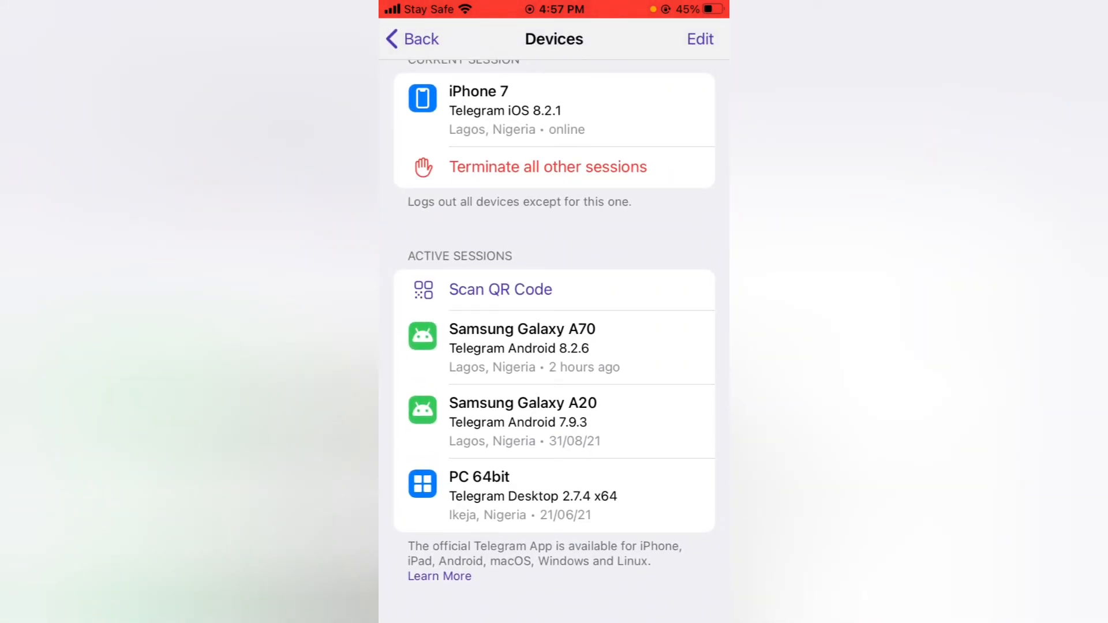
left_click(411, 39)
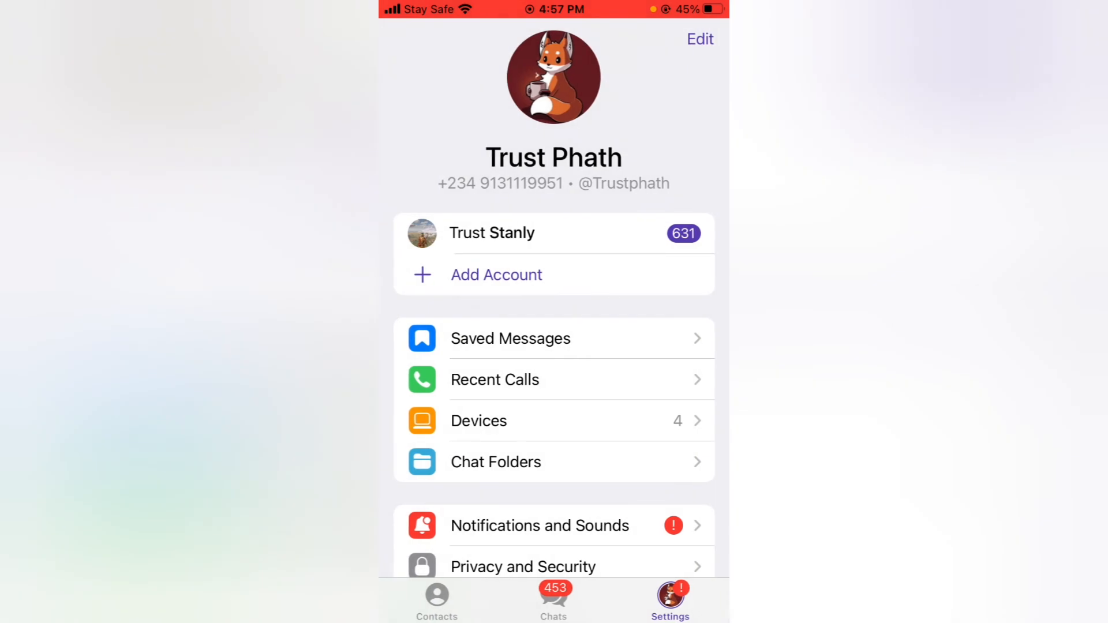
Switch back to the first account, verify no other sessions, then go Home.
left_click(553, 601)
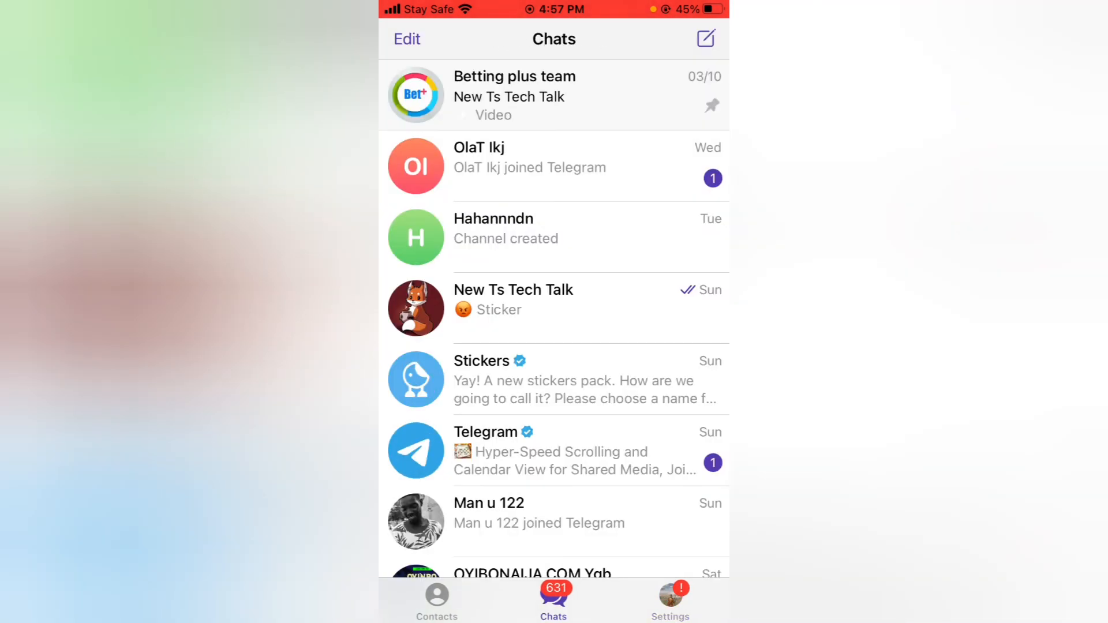
left_click(669, 600)
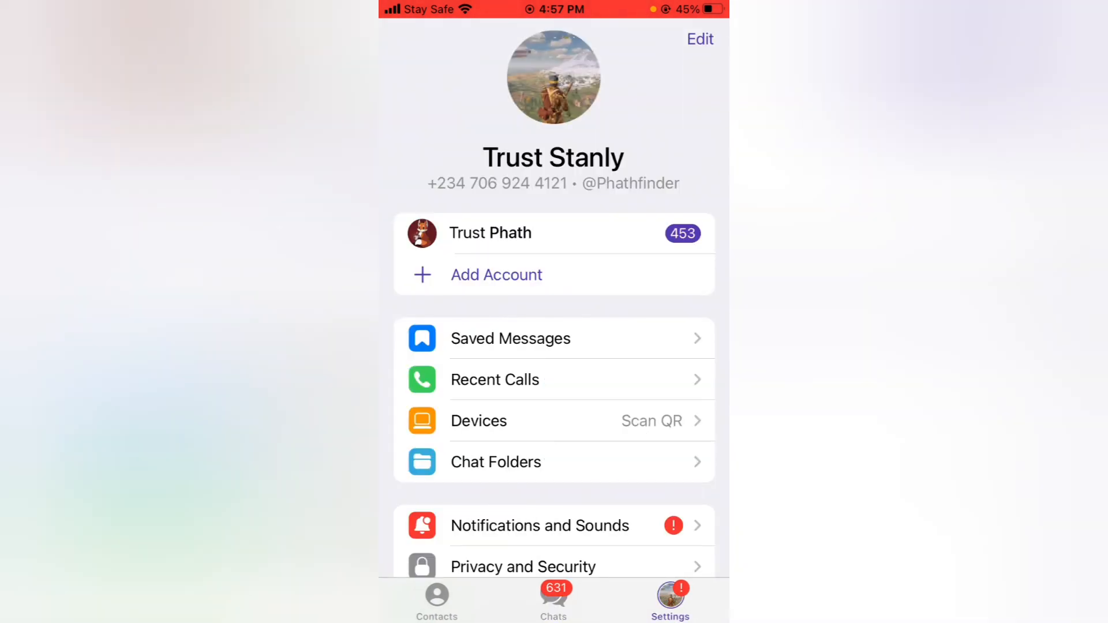
left_click(478, 421)
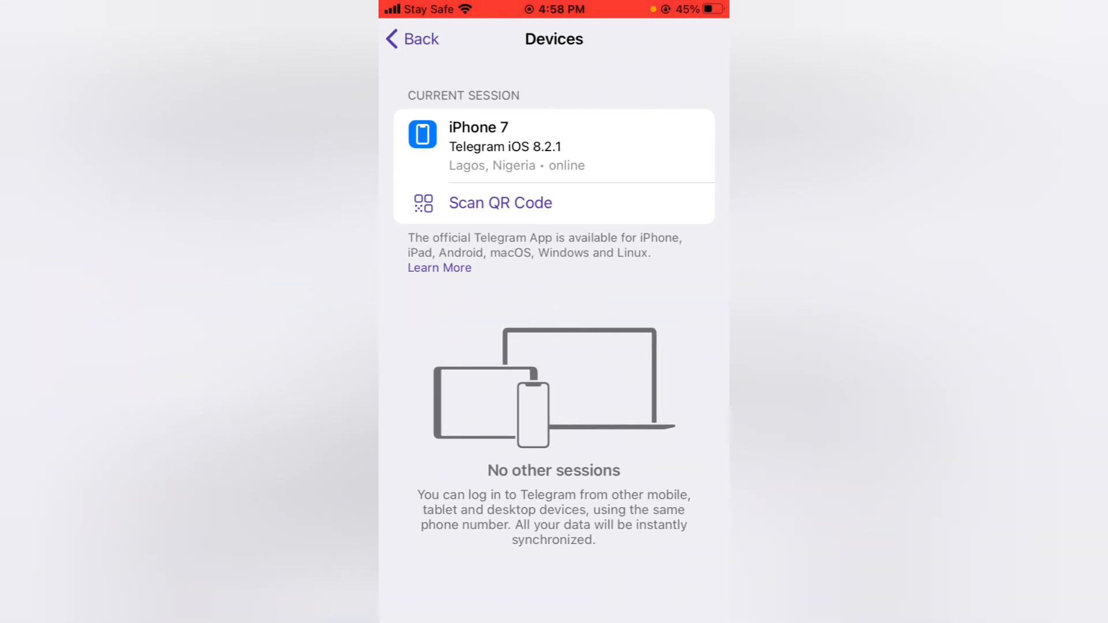
left_click(412, 39)
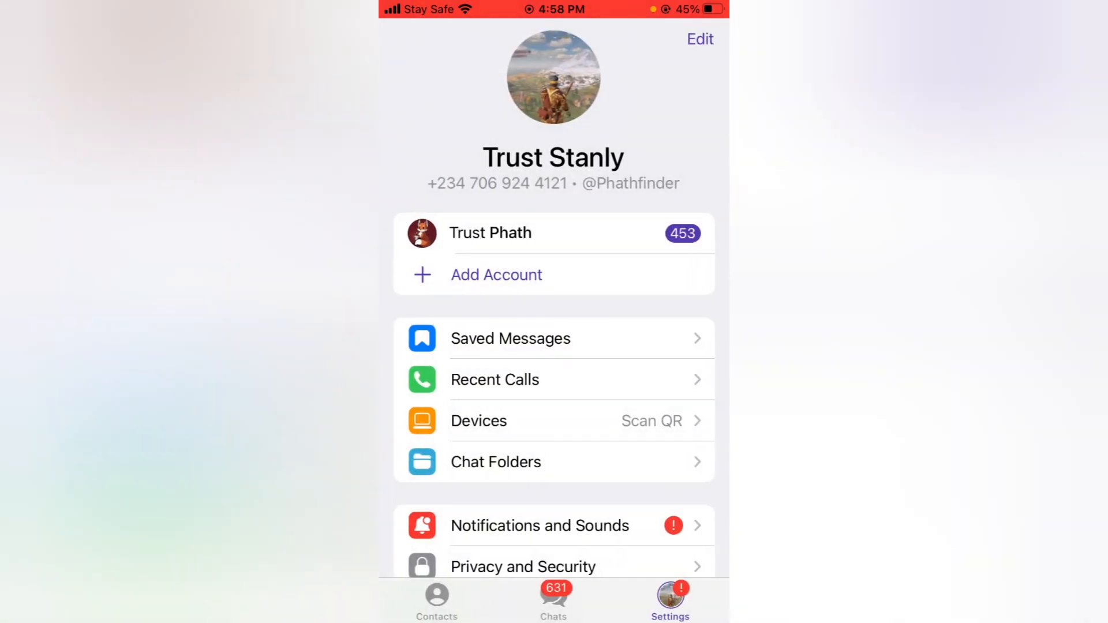
key("home")
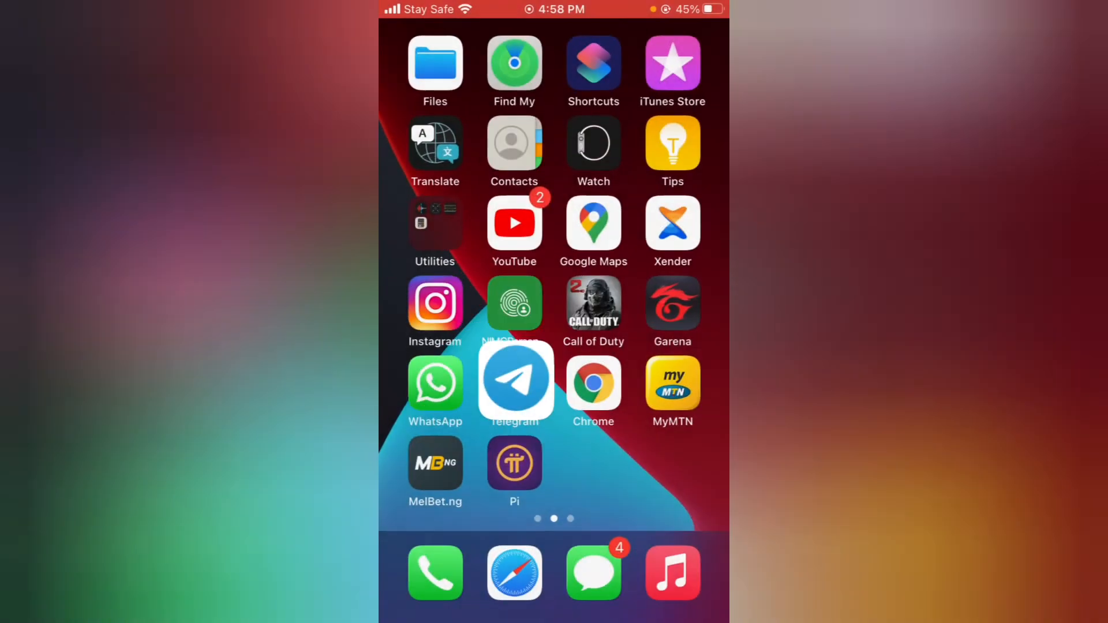